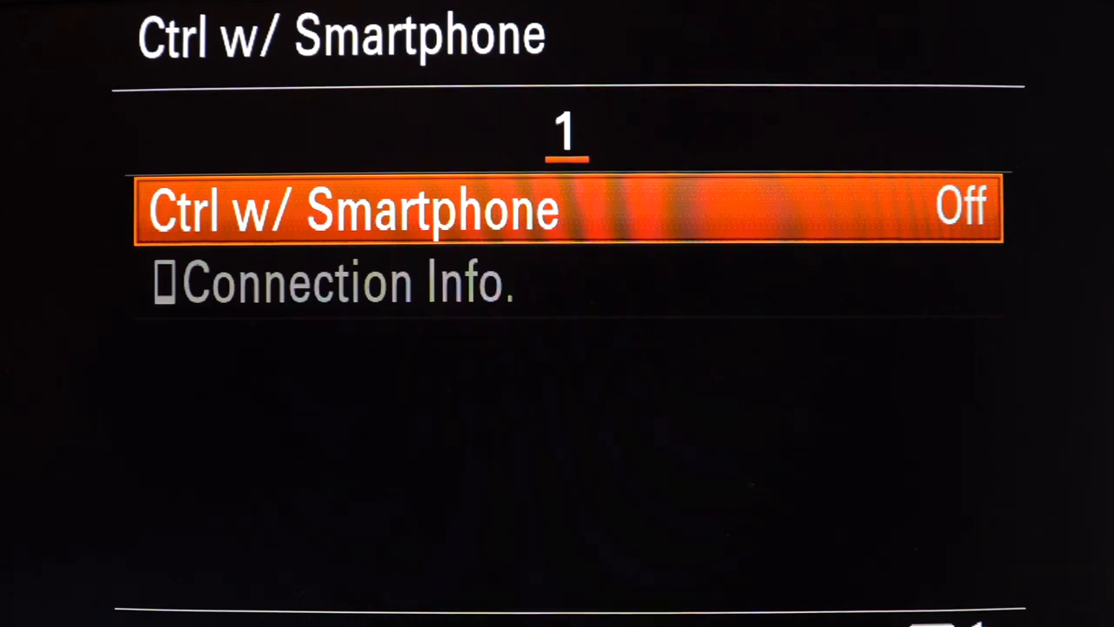
# Set Ctrl w/ Smartphone to On on the a9 and confirm the Connection Info. notice
pyautogui.click(566, 209)
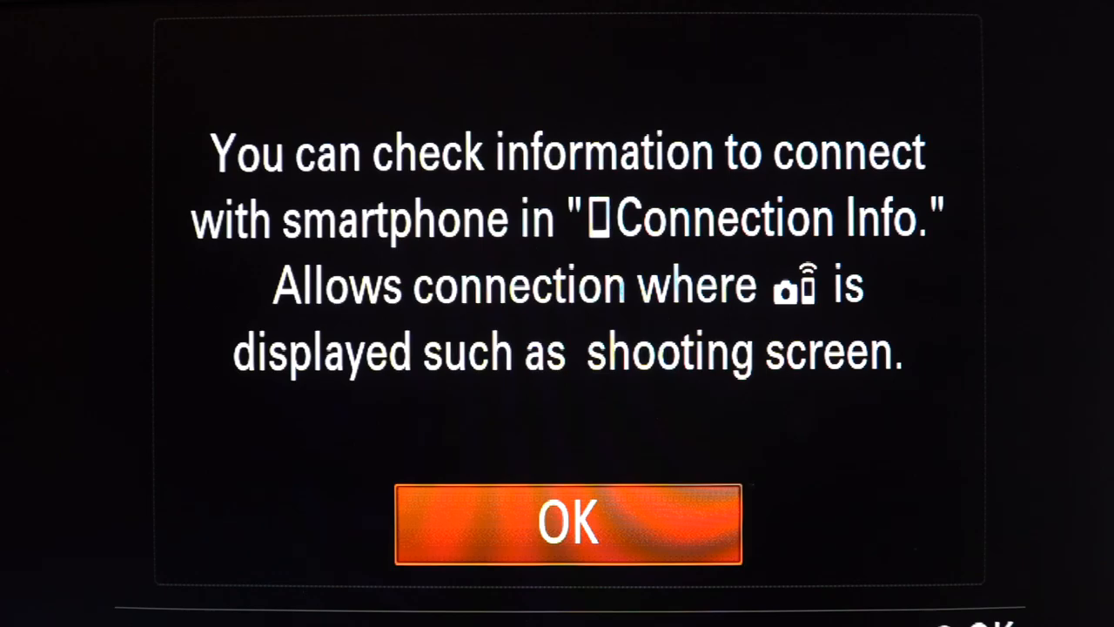
pyautogui.click(568, 522)
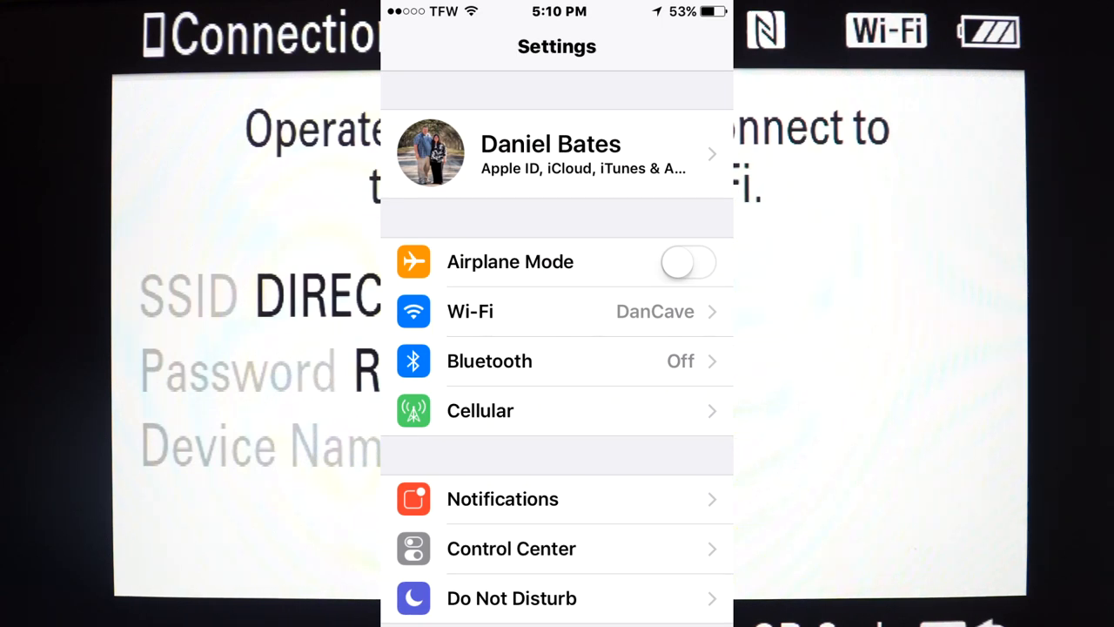
# Connect the iPhone to the DIRECT-tdE1:ILCE-9 Wi-Fi network using the camera's password
pyautogui.click(470, 311)
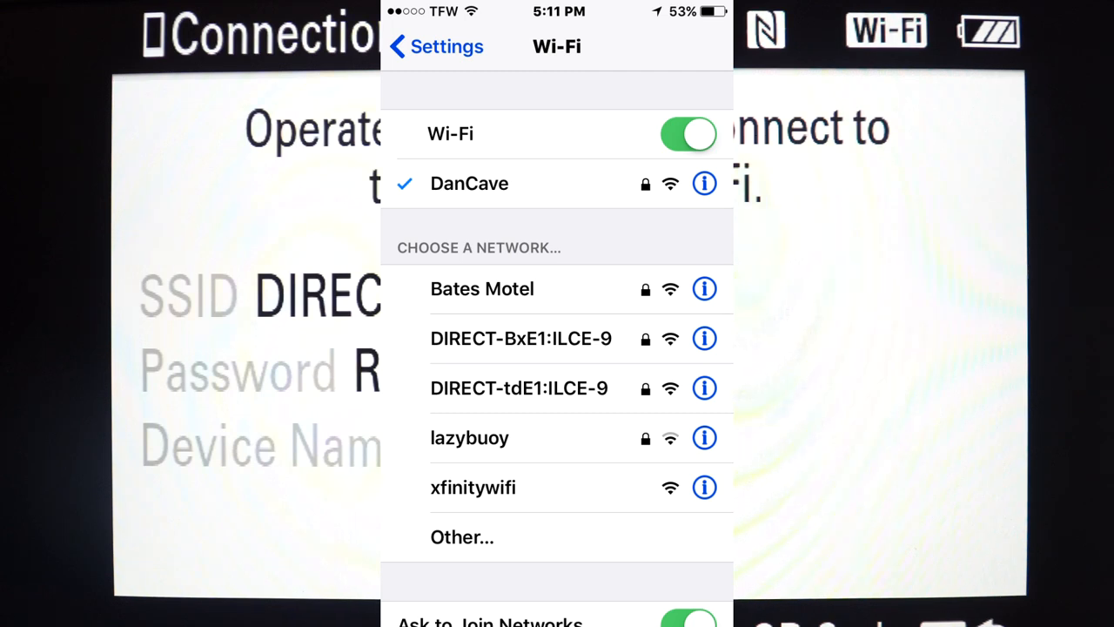
pyautogui.click(519, 387)
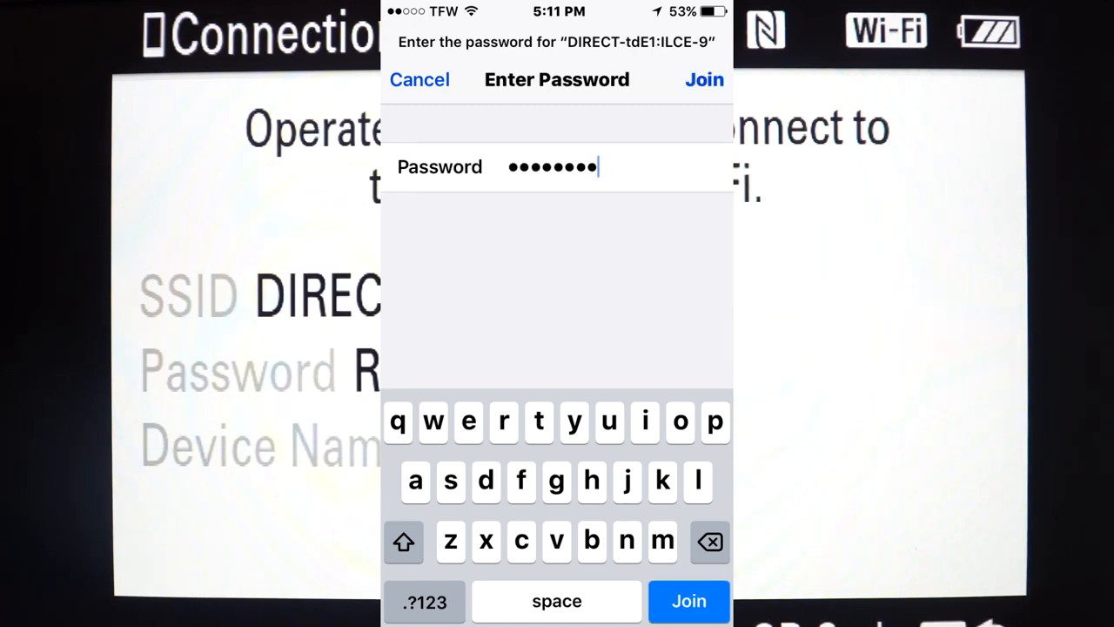
pyautogui.click(689, 601)
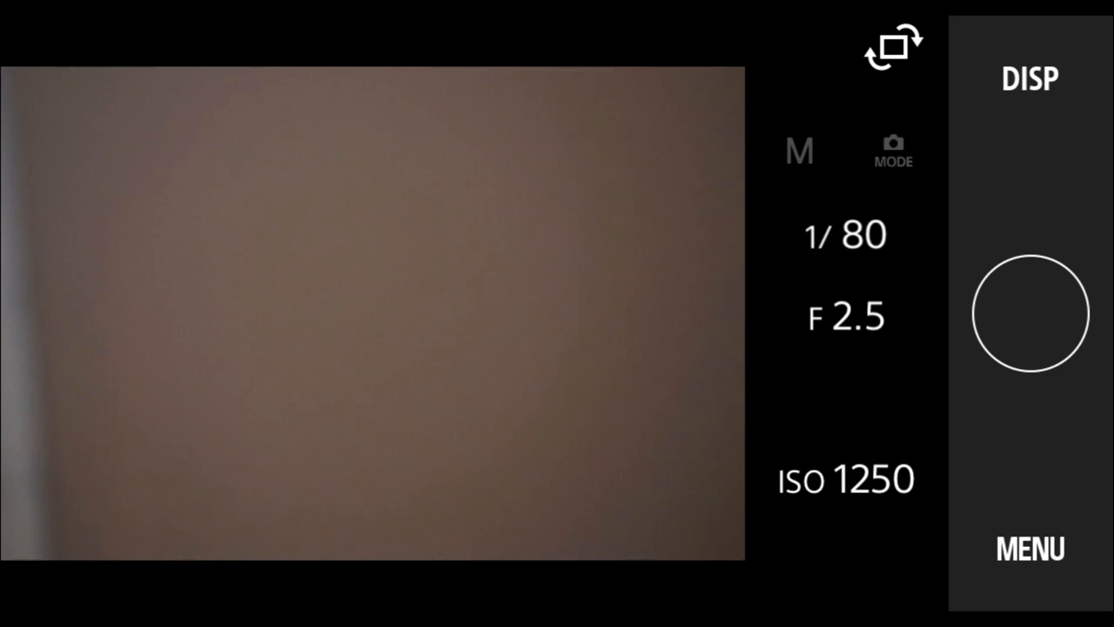
# Change remote shutter speed to 1/1250 and bring up the IRIS slider at F2.5
pyautogui.click(845, 233)
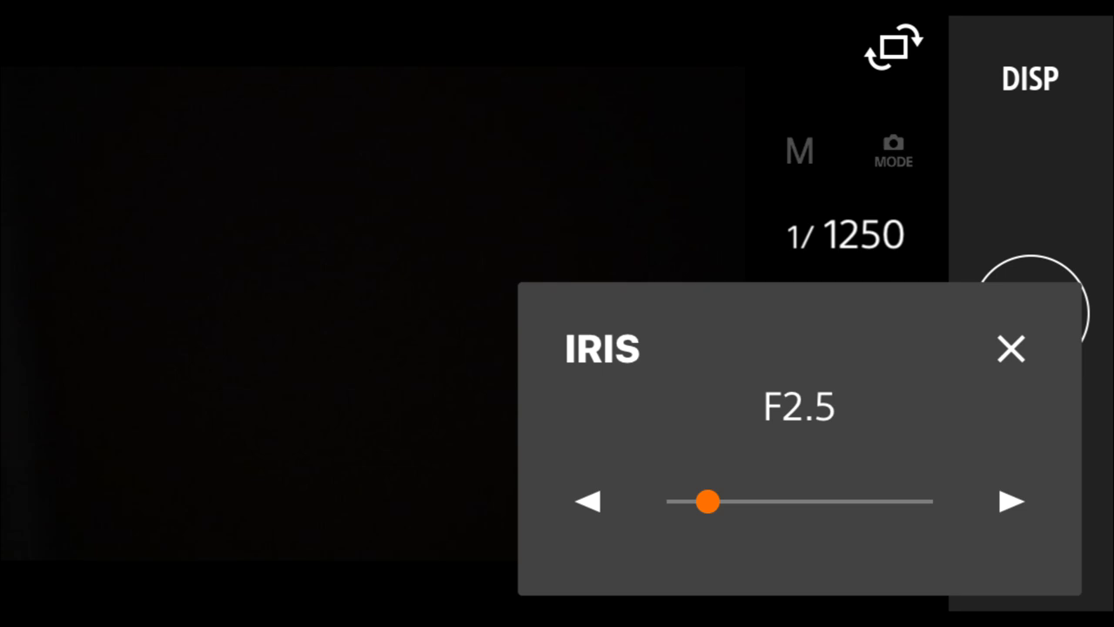
pyautogui.click(1012, 348)
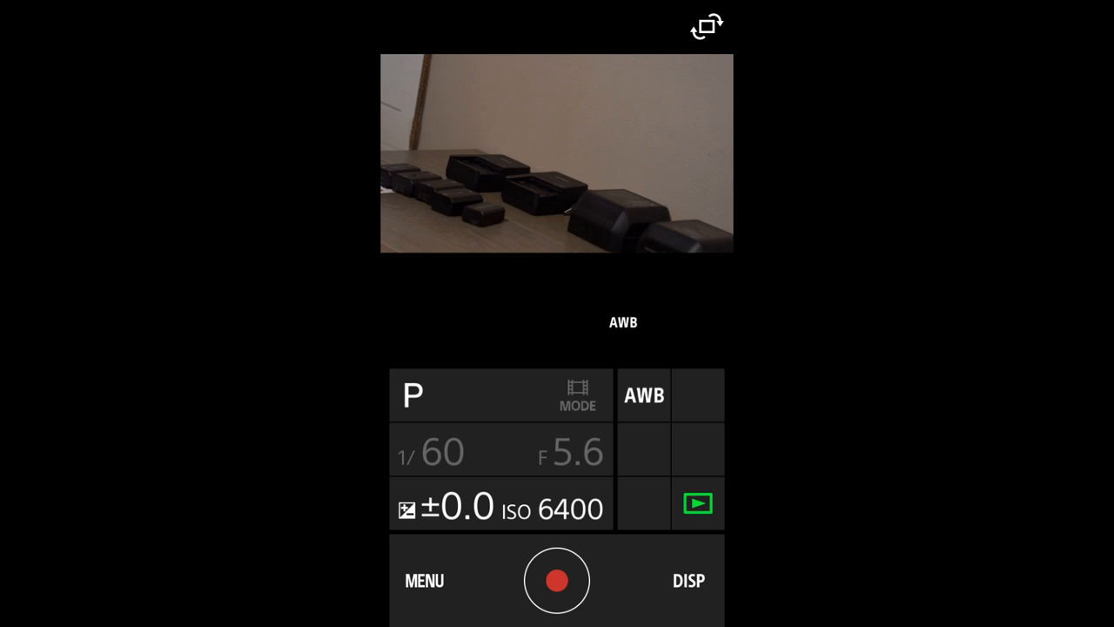
# View the P/A/S/M shooting modes, then set exposure compensation to +1.0
pyautogui.click(412, 394)
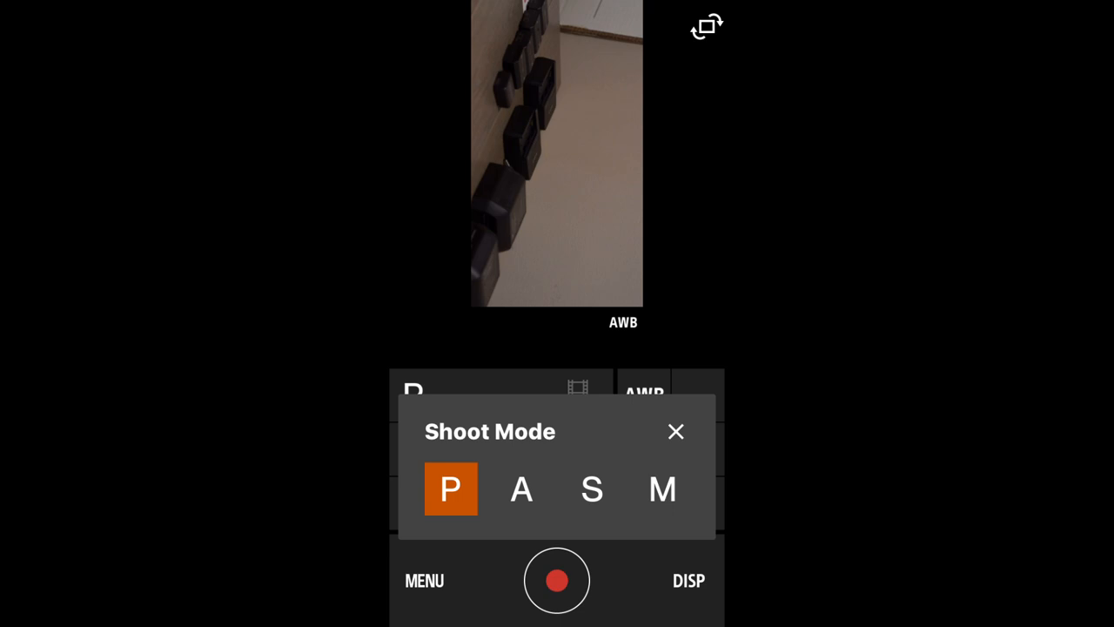
pyautogui.click(677, 431)
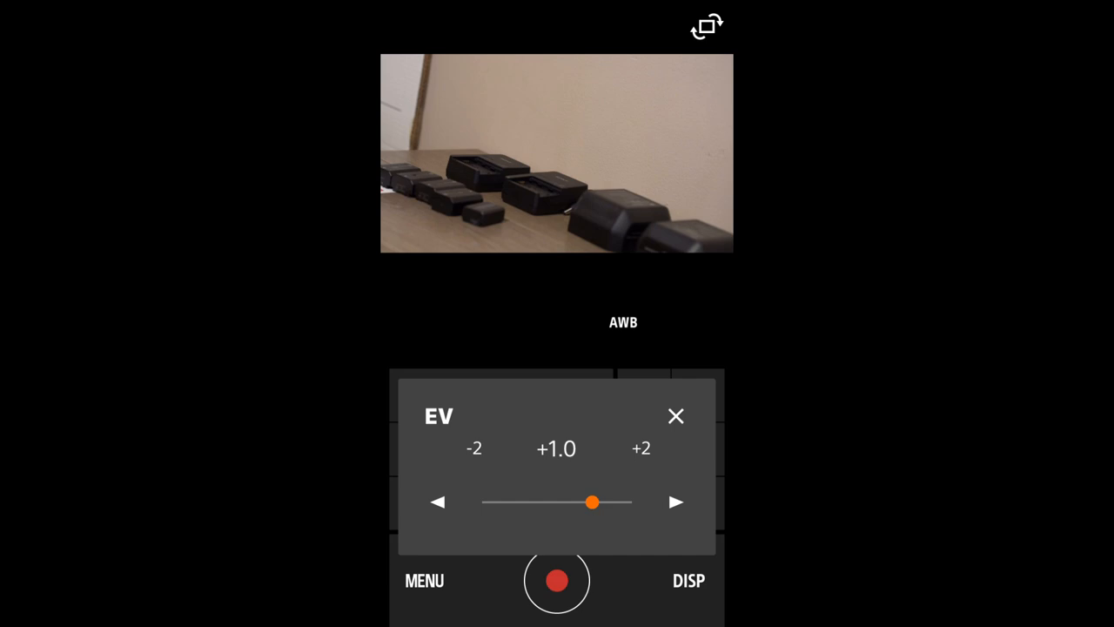
# Open the MENU screen showing Camera Settings and Smartphone Settings
pyautogui.click(676, 415)
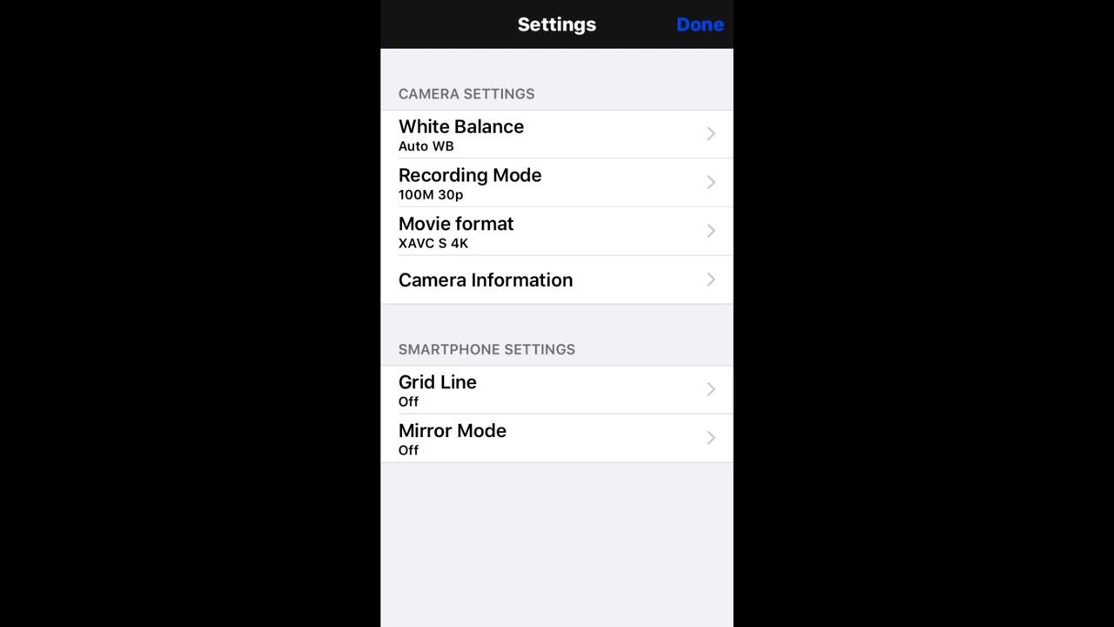
# Bring up Settings listing White Balance, Grid Line and other camera and phone options
pyautogui.click(455, 231)
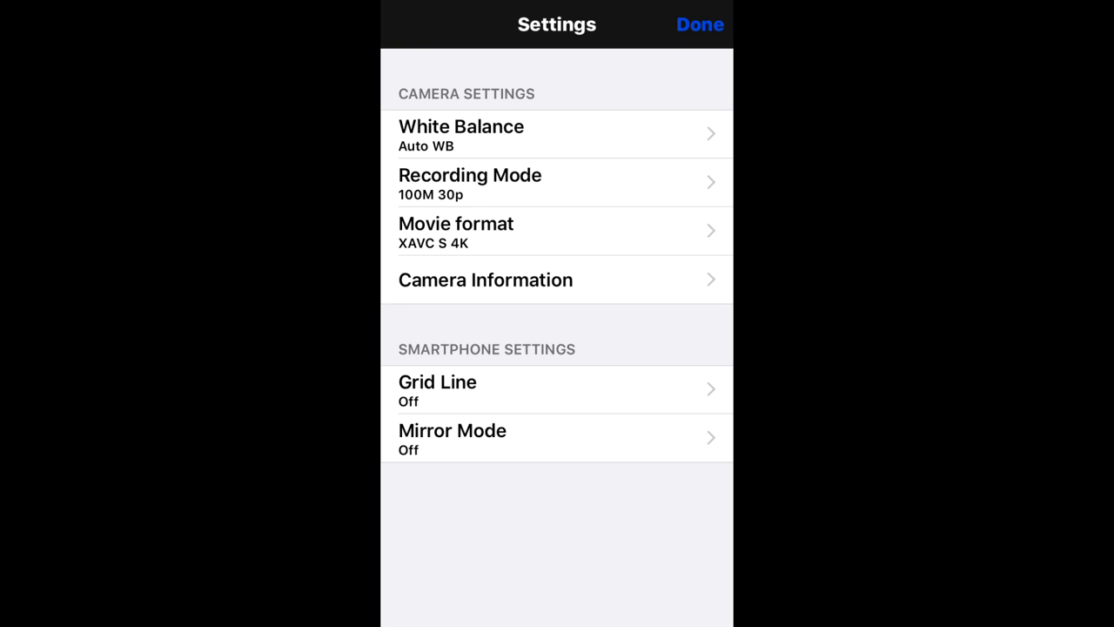
# Open the a9's Network tab and page from Network1 to Network2
pyautogui.click(700, 23)
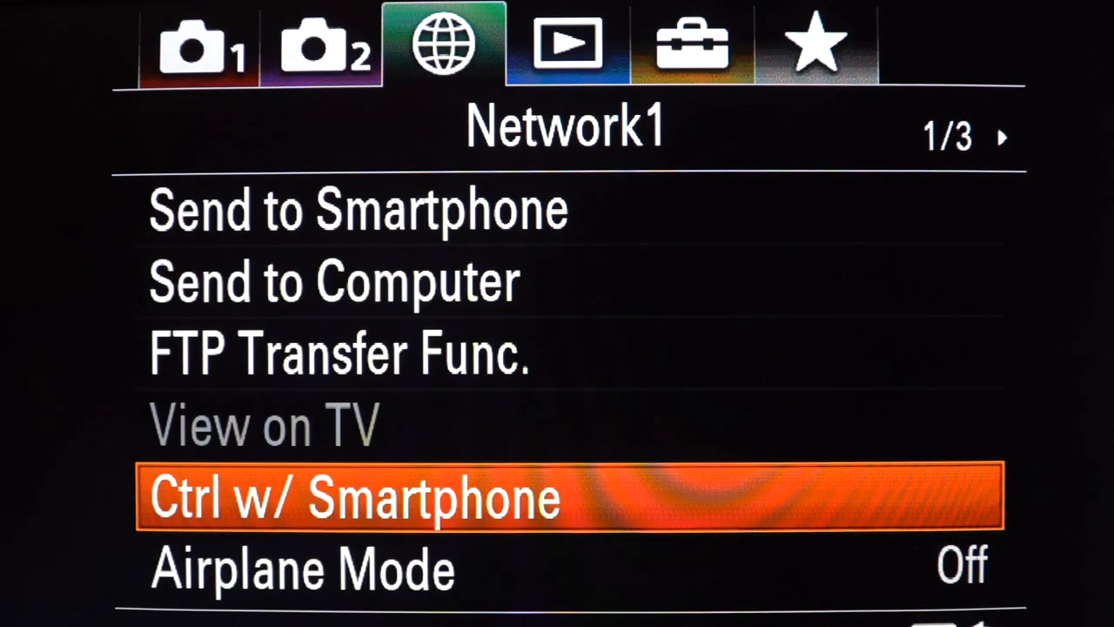
pyautogui.click(353, 497)
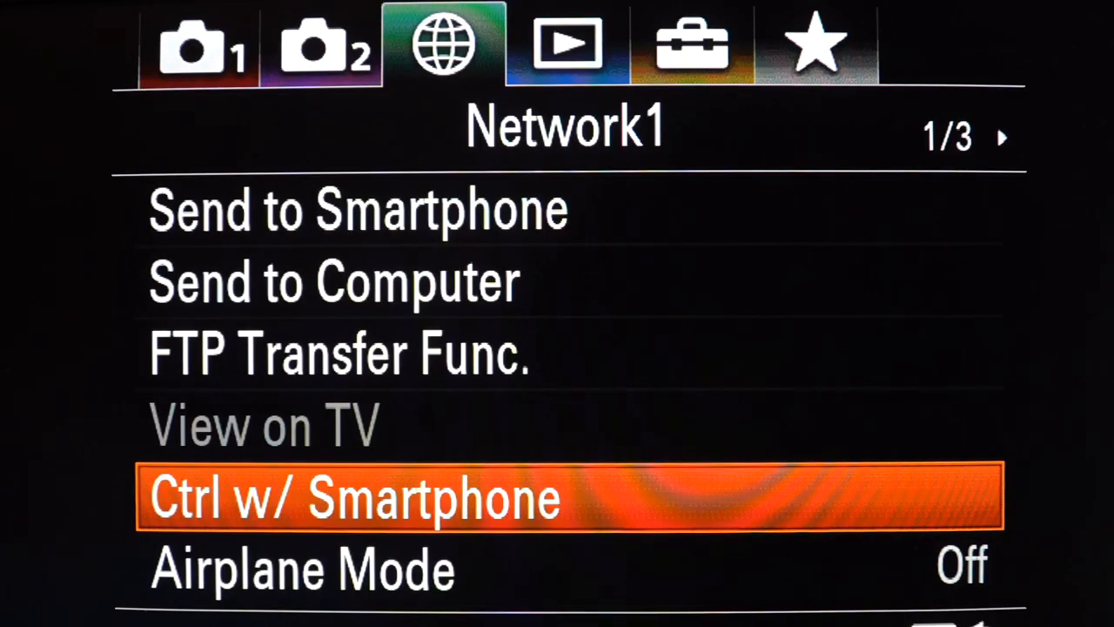
pyautogui.click(1003, 138)
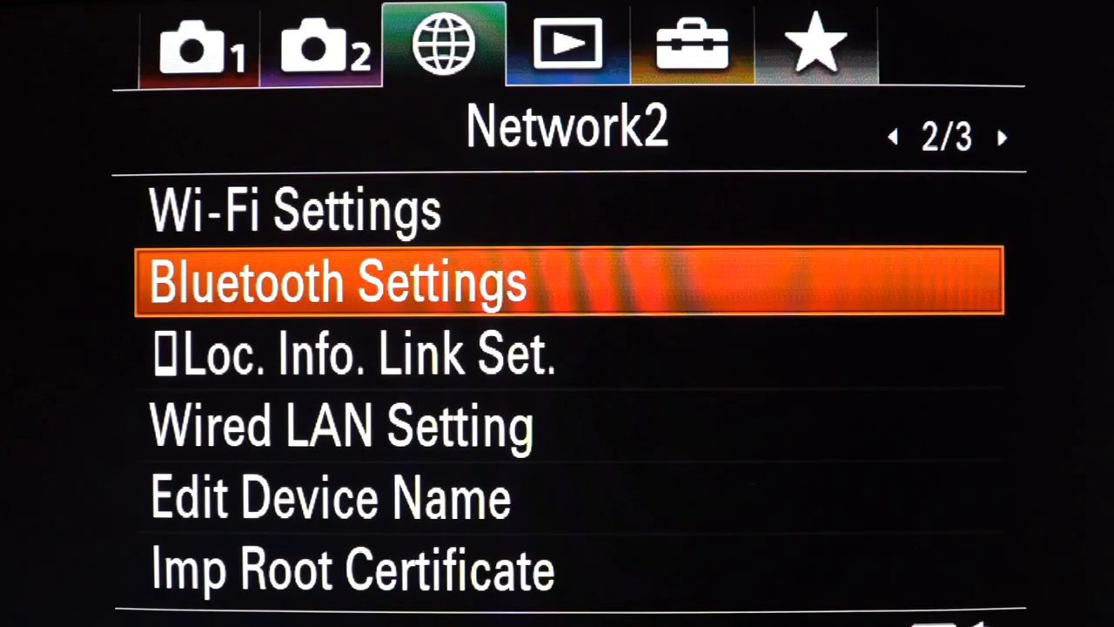
# Choose Bluetooth Settings > Pairing so the a9 shows its pairing screen
pyautogui.click(335, 280)
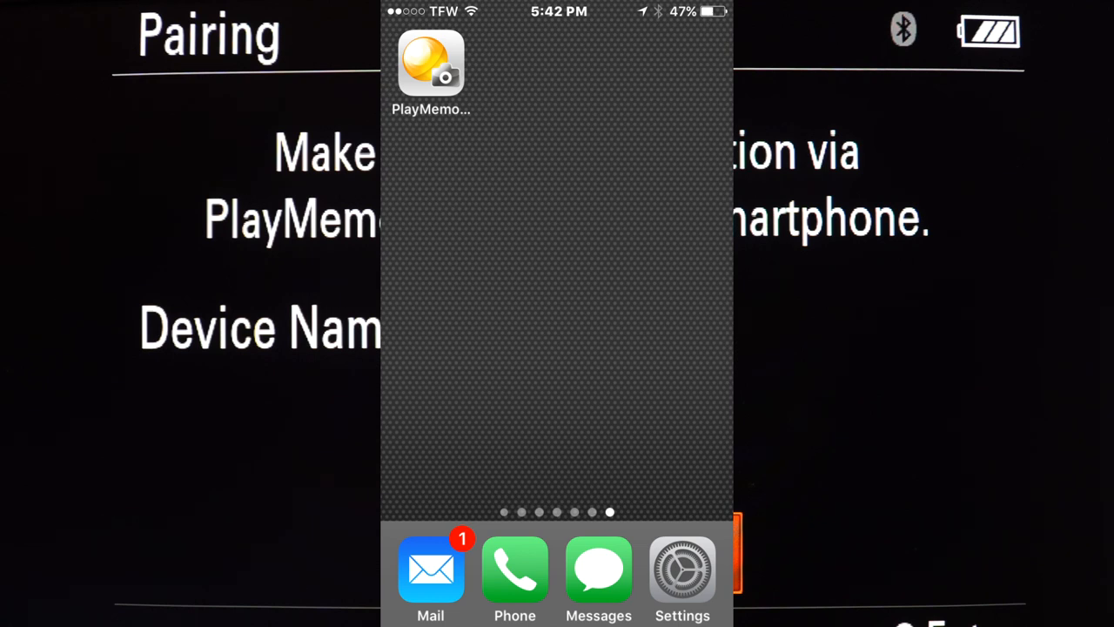
# Launch PlayMemories Mobile and request Location Information Linkage with the camera
pyautogui.click(431, 63)
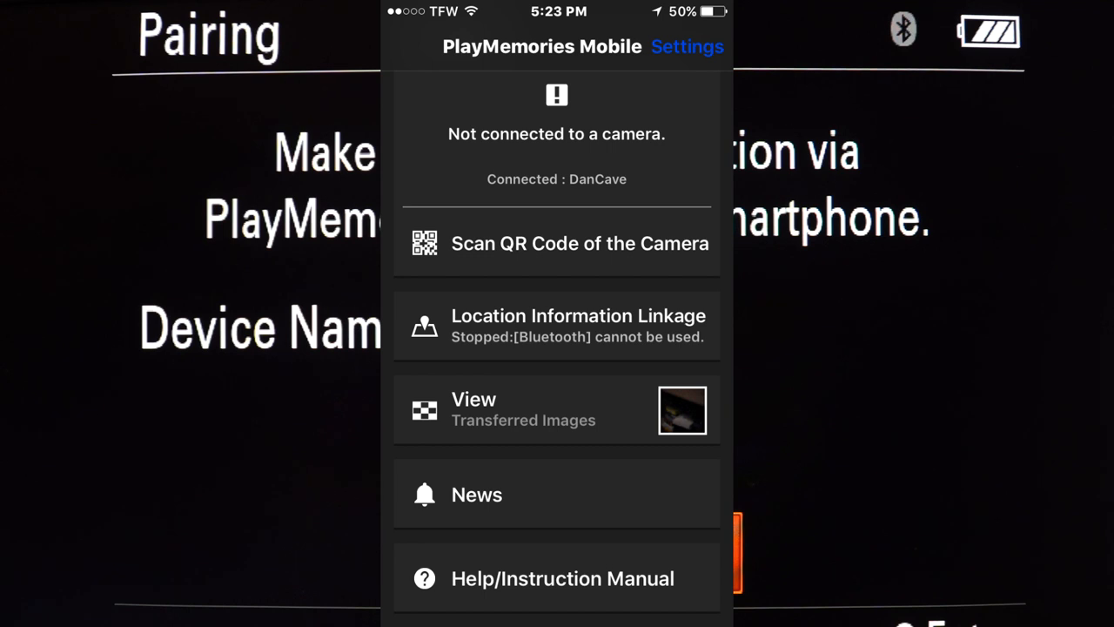
pyautogui.click(557, 326)
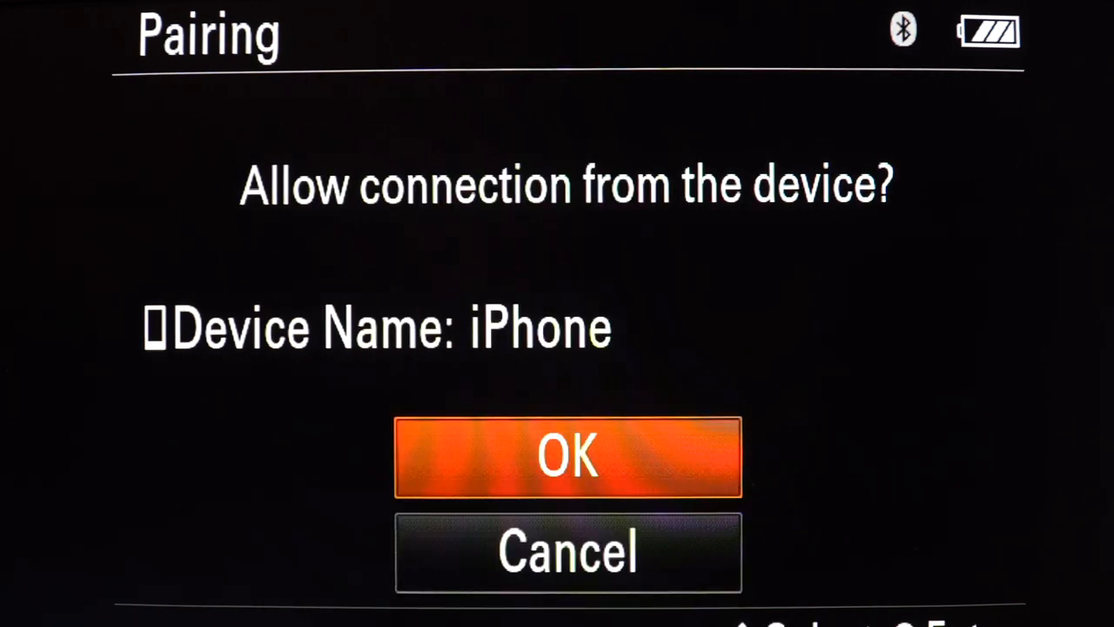
# Allow and pair the iPhone with the a9, then set Location Info. Link to On
pyautogui.click(568, 456)
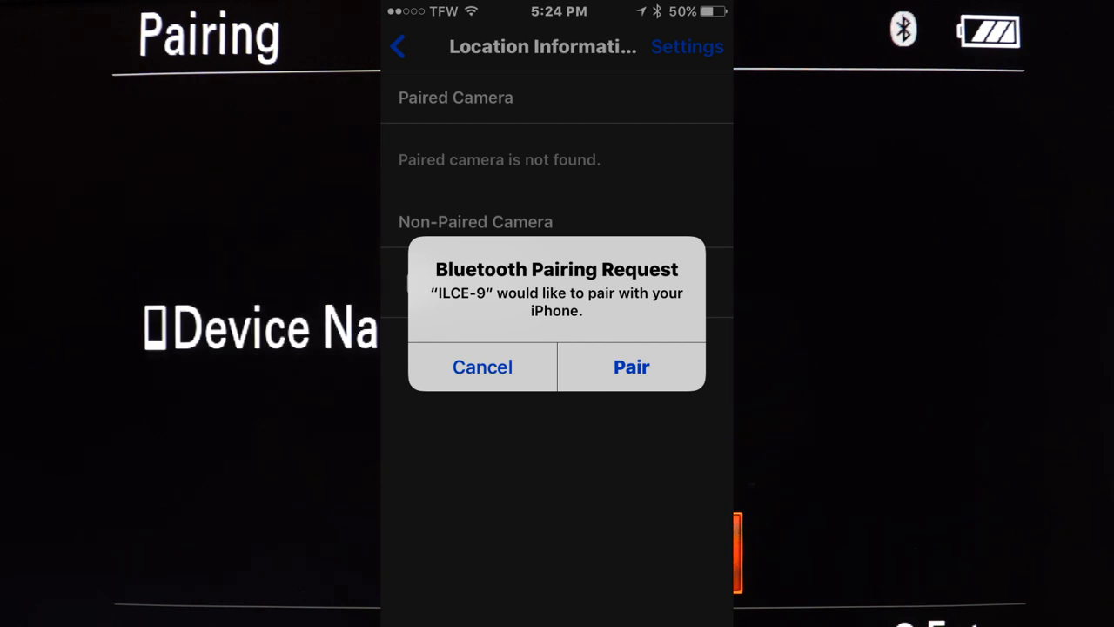
pyautogui.click(632, 366)
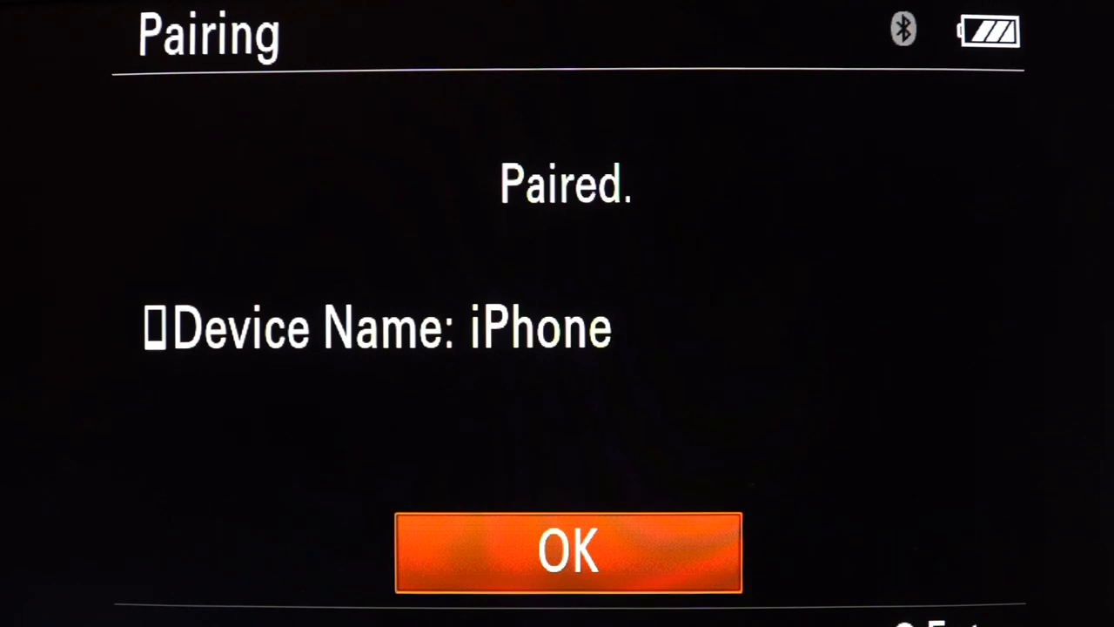
pyautogui.click(568, 552)
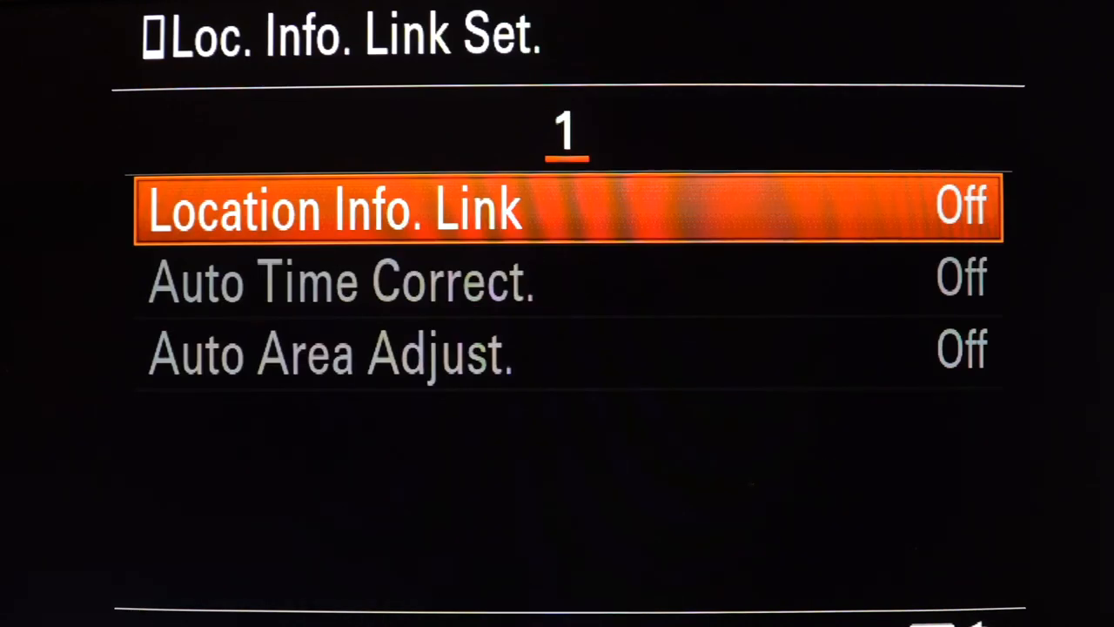
pyautogui.click(566, 209)
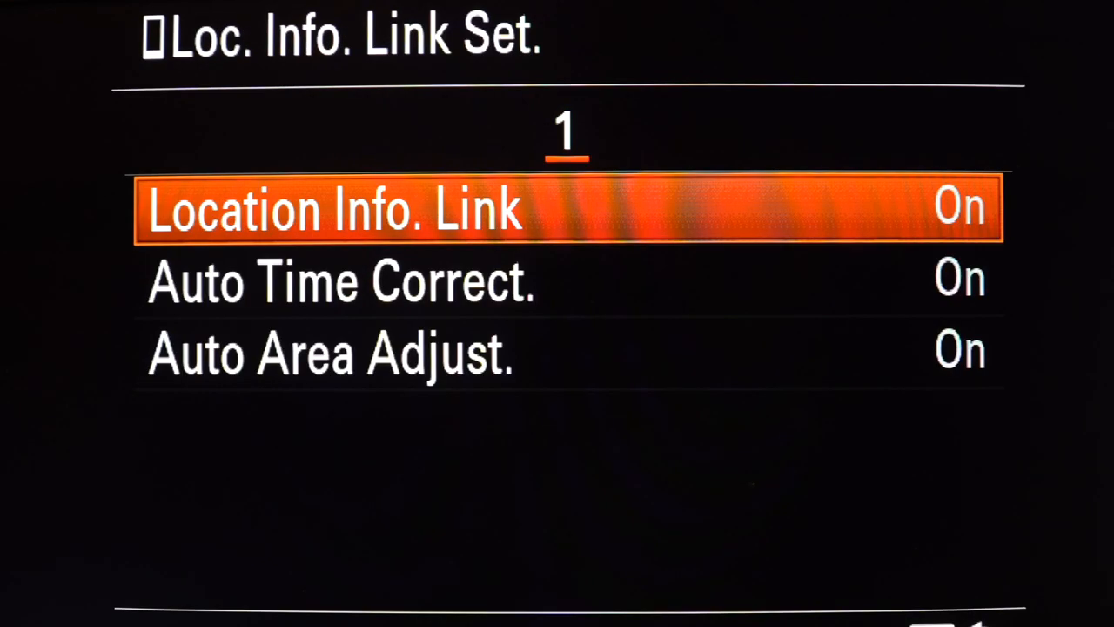